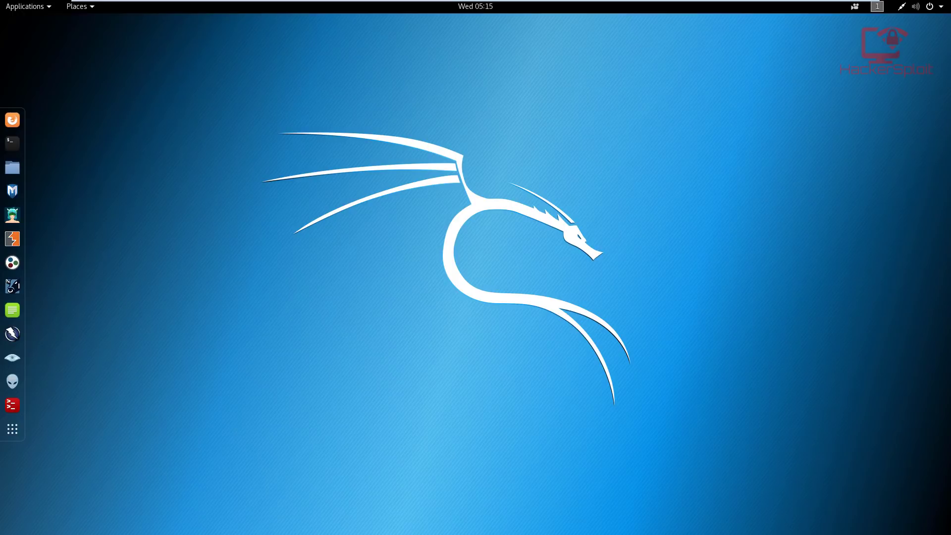
pyautogui.moveTo(181, 134)
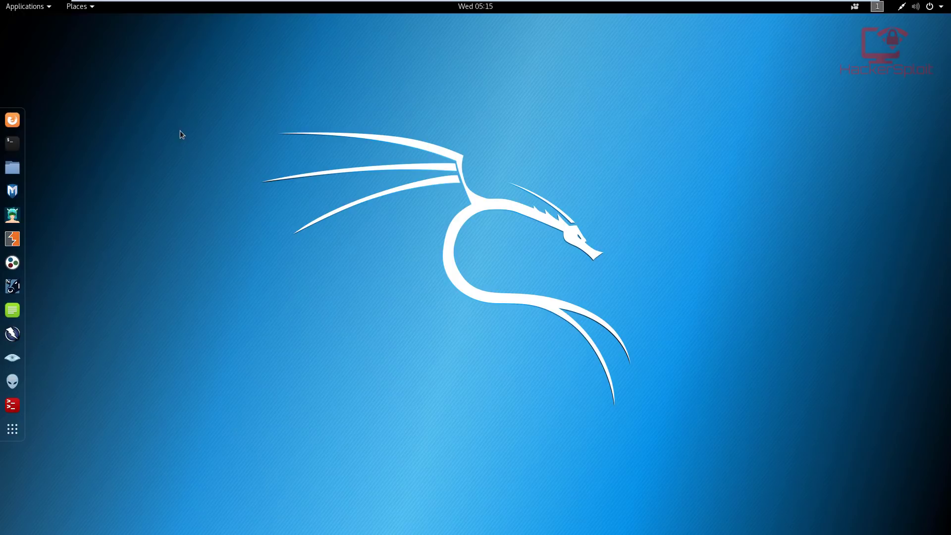
# - Launch a new GNOME Terminal window from the dock's Terminal icon
pyautogui.click(12, 143)
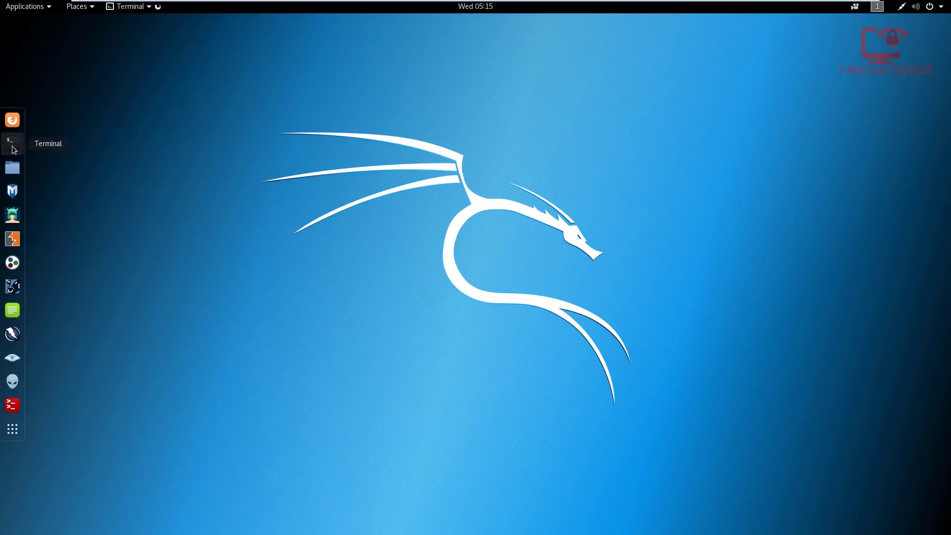
pyautogui.click(12, 144)
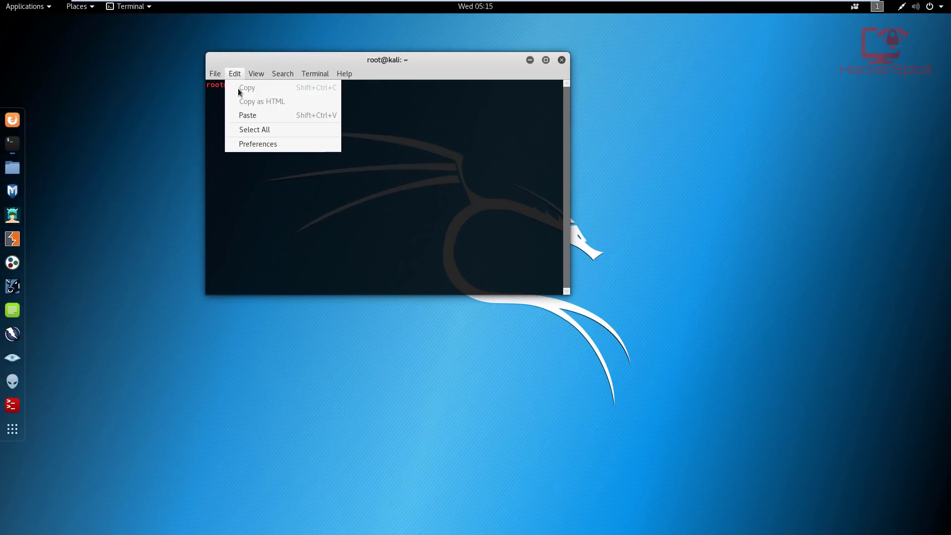
pyautogui.click(257, 144)
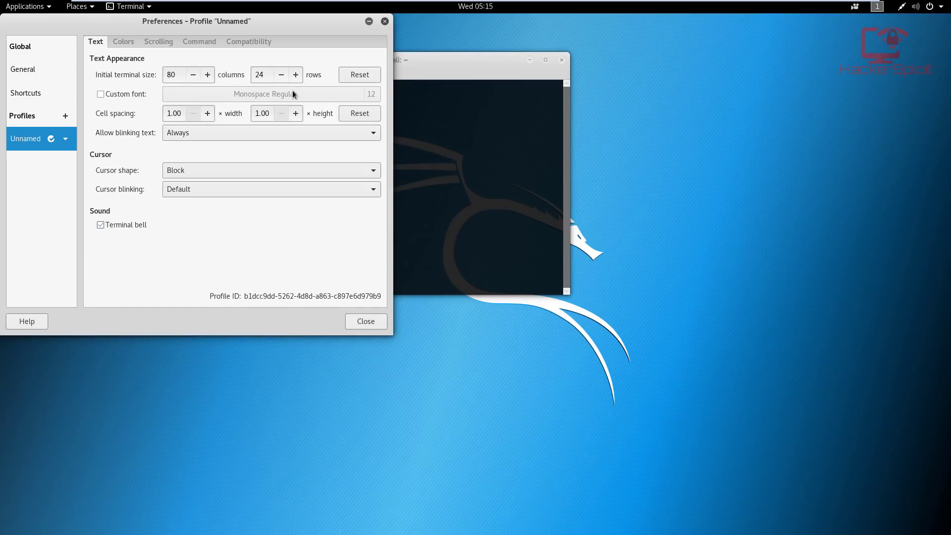
pyautogui.moveTo(188, 70)
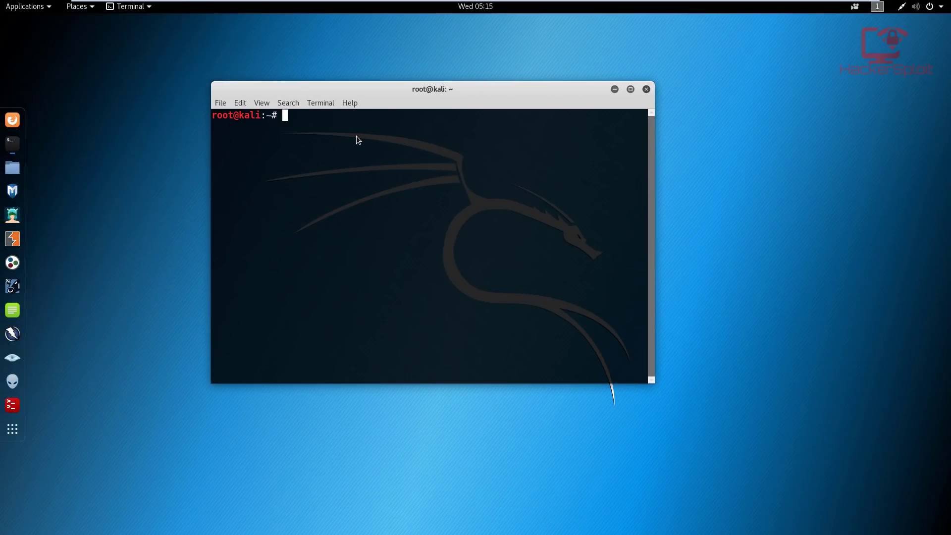
pyautogui.write('lbd')
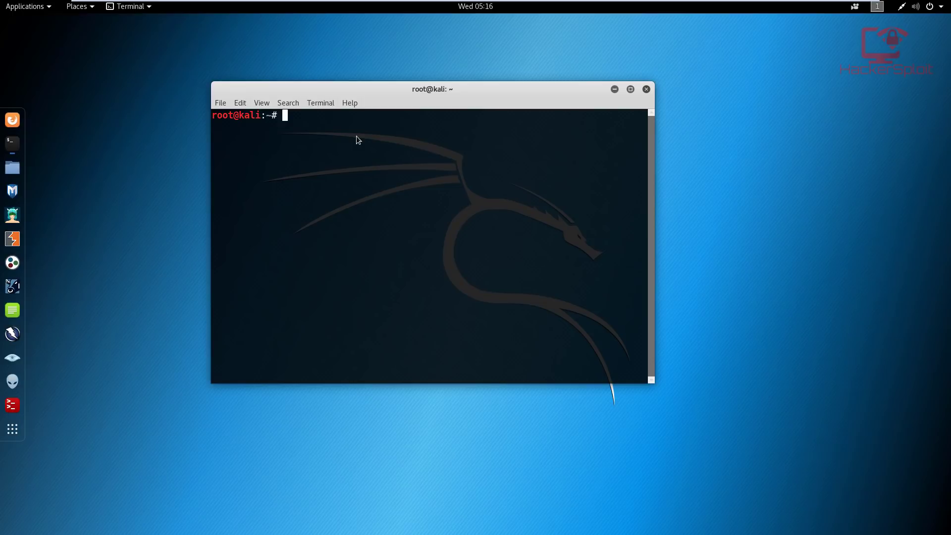
pyautogui.write('lbd')
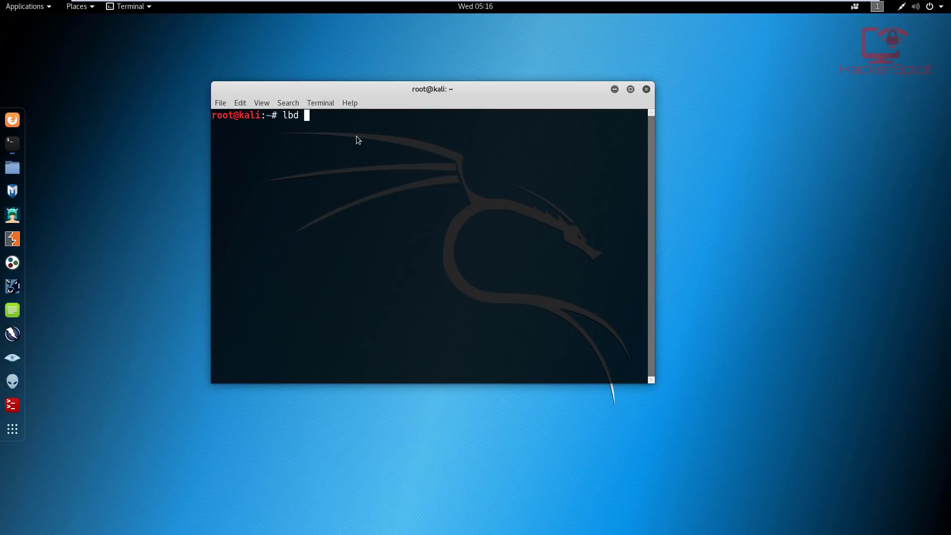
pyautogui.write('ww')
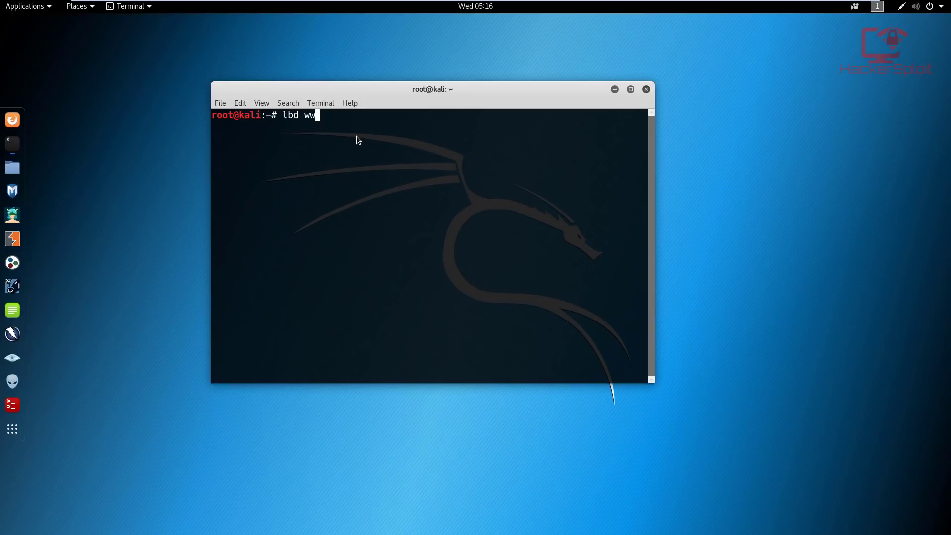
pyautogui.write('w.')
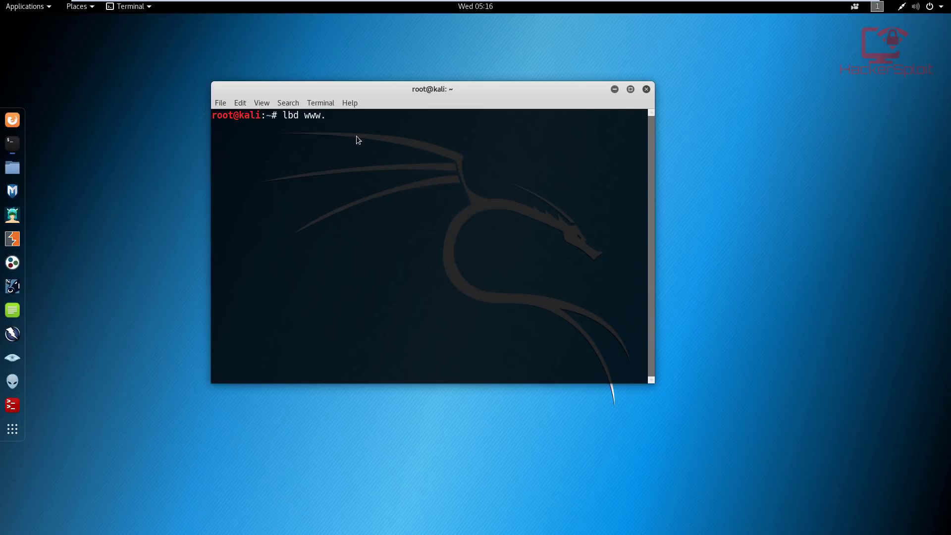
pyautogui.write('bbc.com')
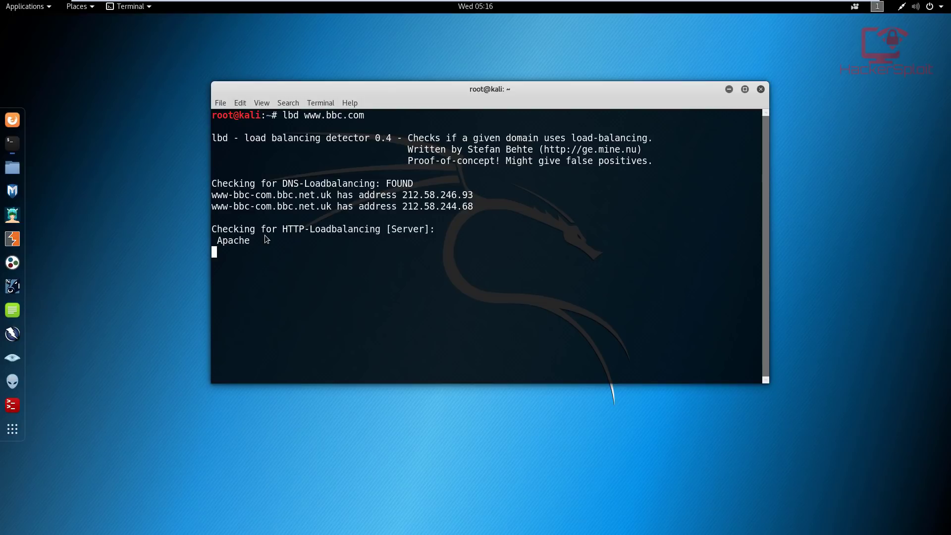
pyautogui.moveTo(315, 243)
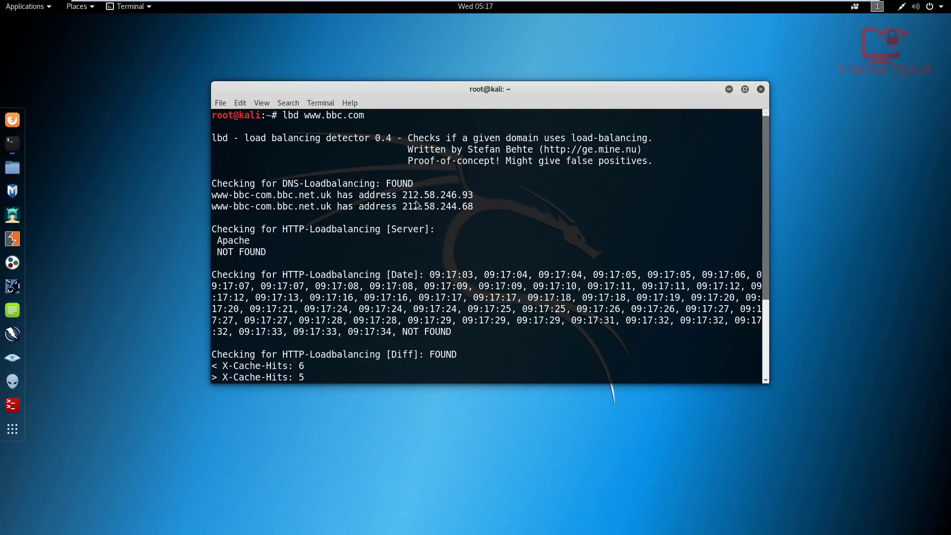
pyautogui.moveTo(273, 148)
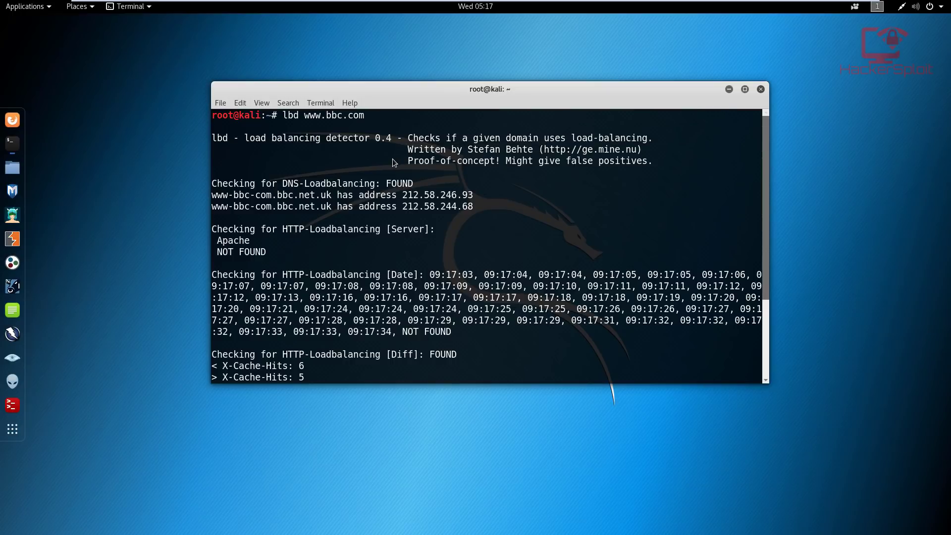
pyautogui.moveTo(381, 167)
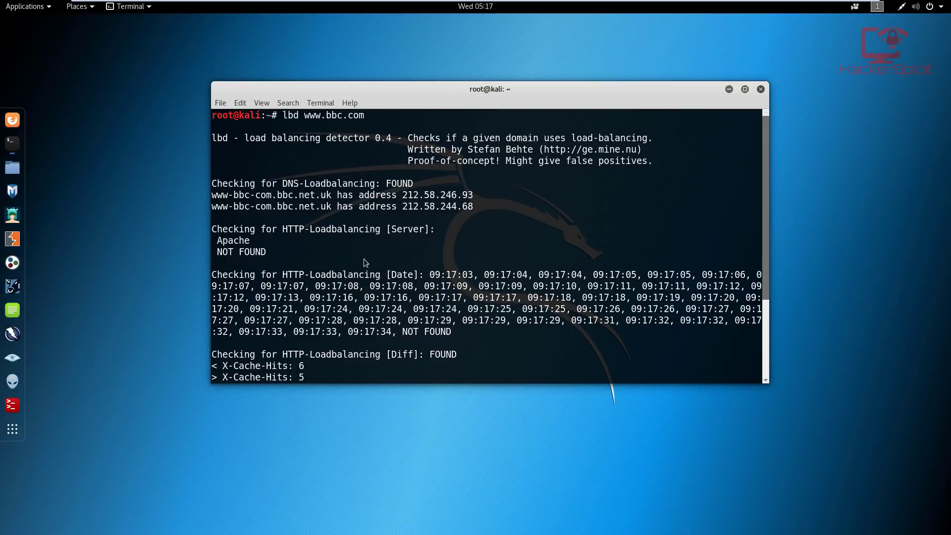
pyautogui.moveTo(285, 186)
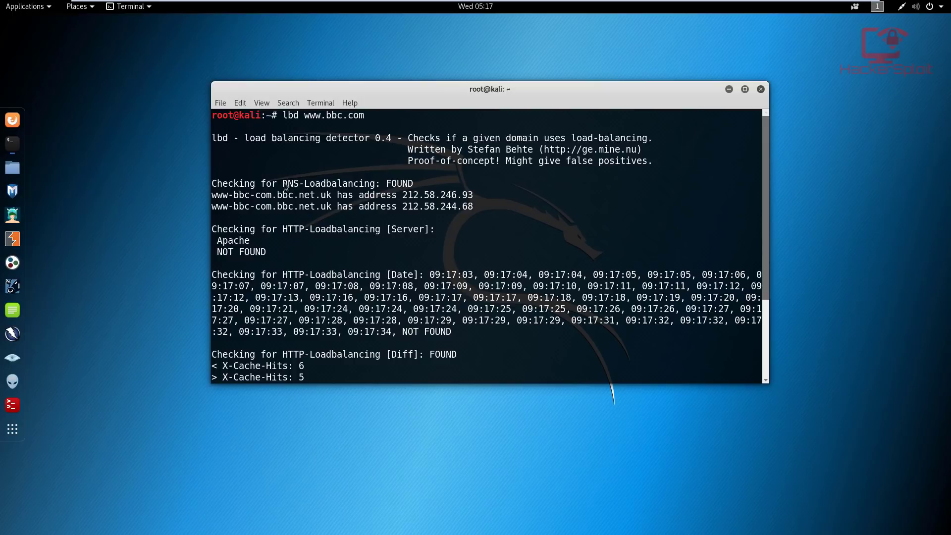
pyautogui.moveTo(378, 205)
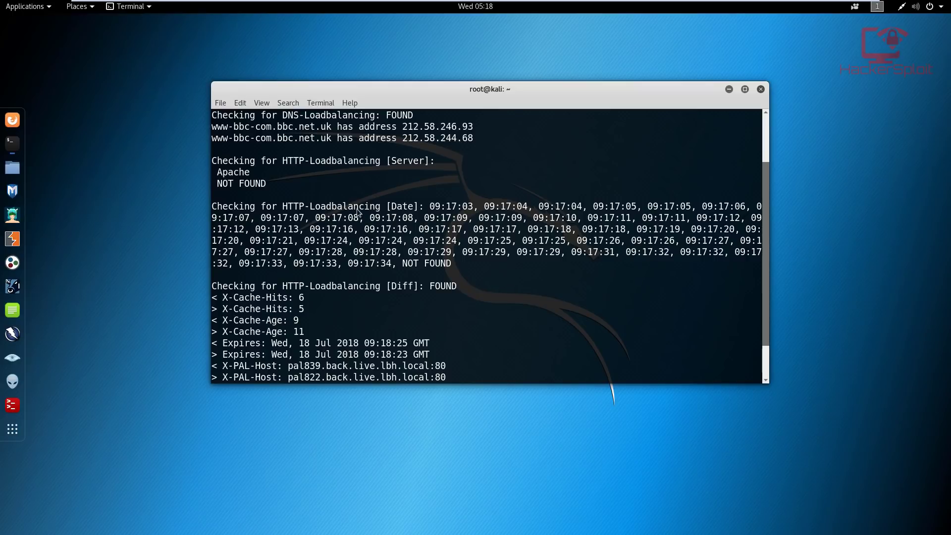
pyautogui.moveTo(594, 251)
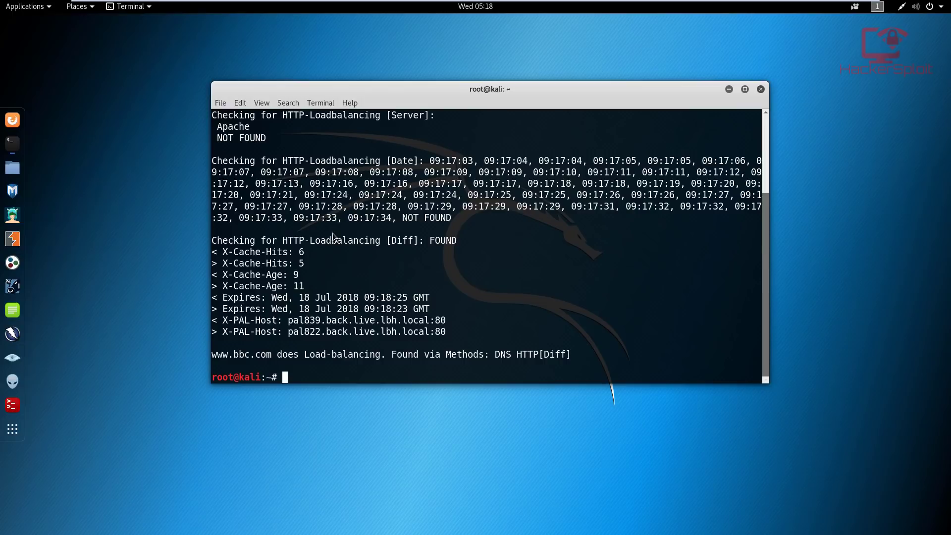
pyautogui.moveTo(464, 248)
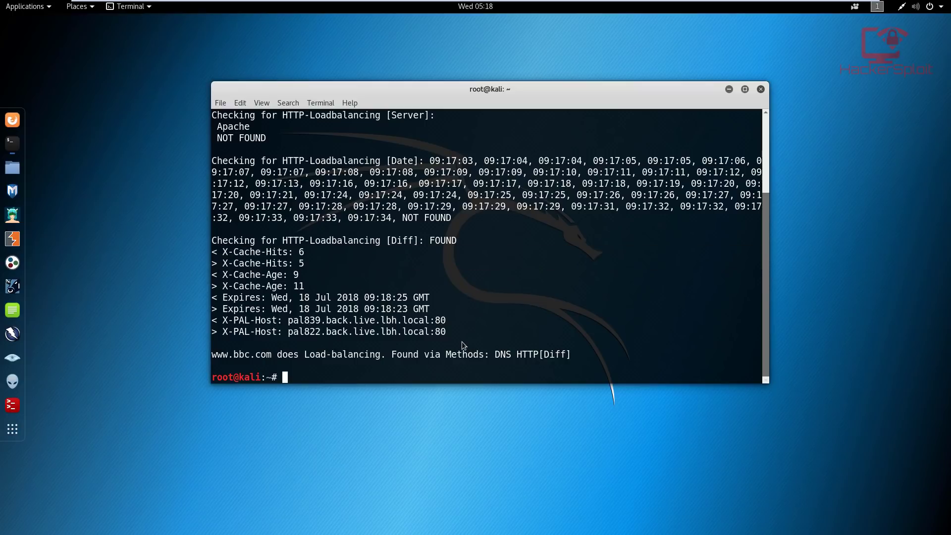
pyautogui.moveTo(346, 362)
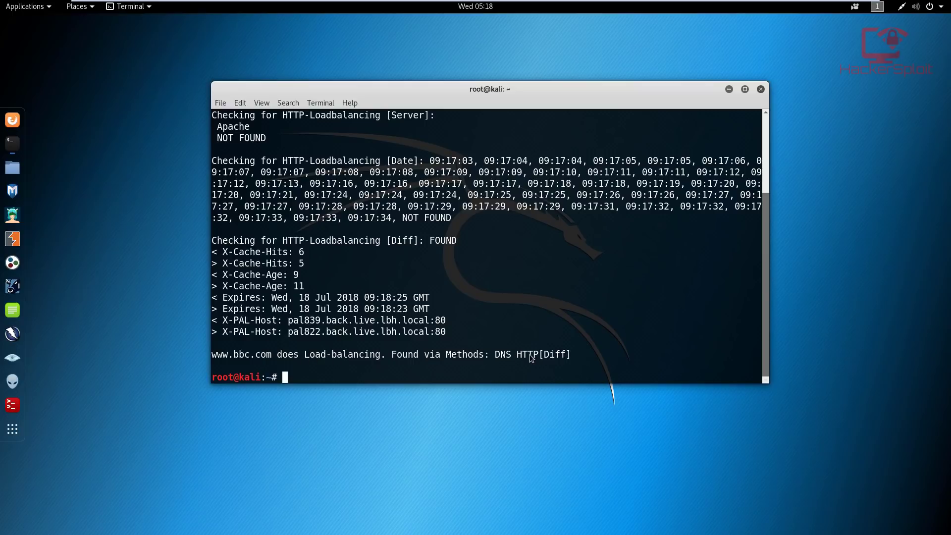
pyautogui.moveTo(529, 357)
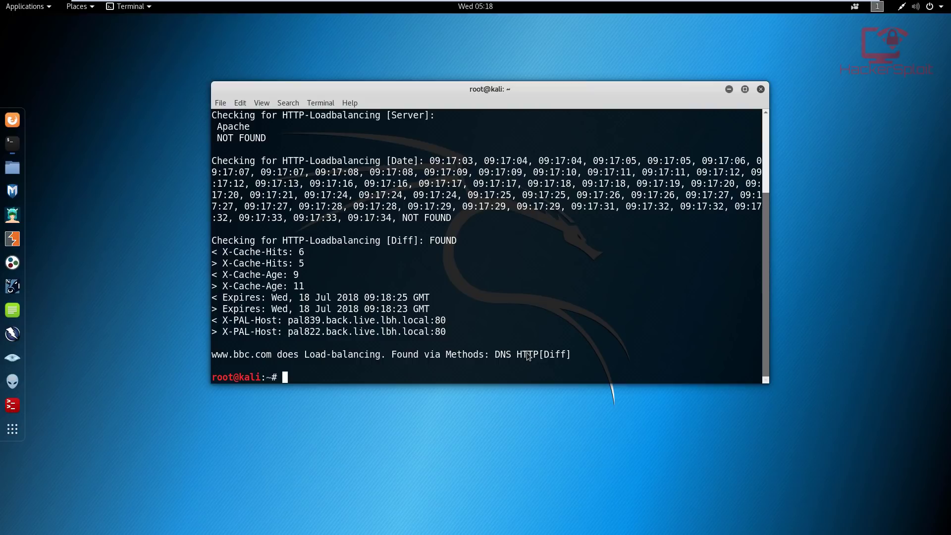